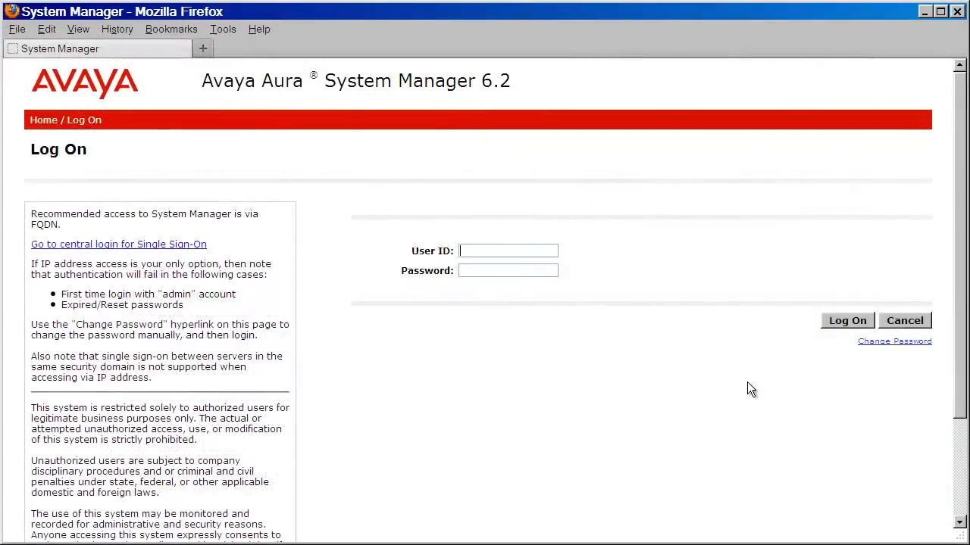
Log on to System Manager with user ID admin and its password.
type("admin")
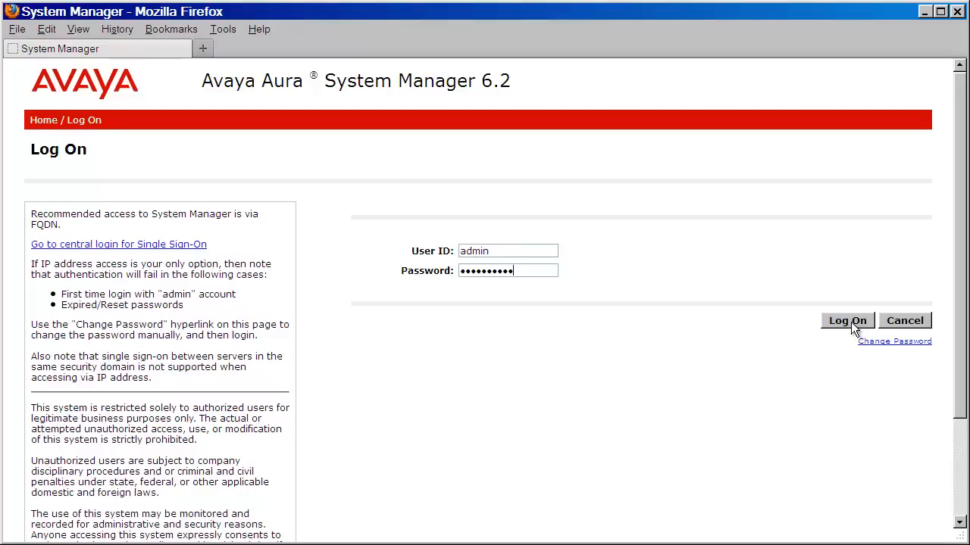
left_click(847, 320)
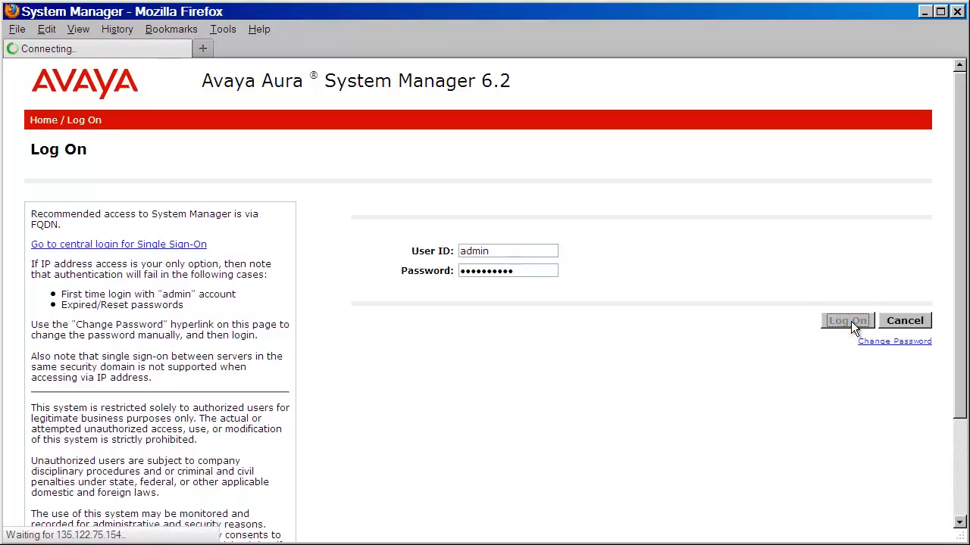
Open the SMGR TrapListener profile via Services > Configurations > Settings.
left_click(846, 320)
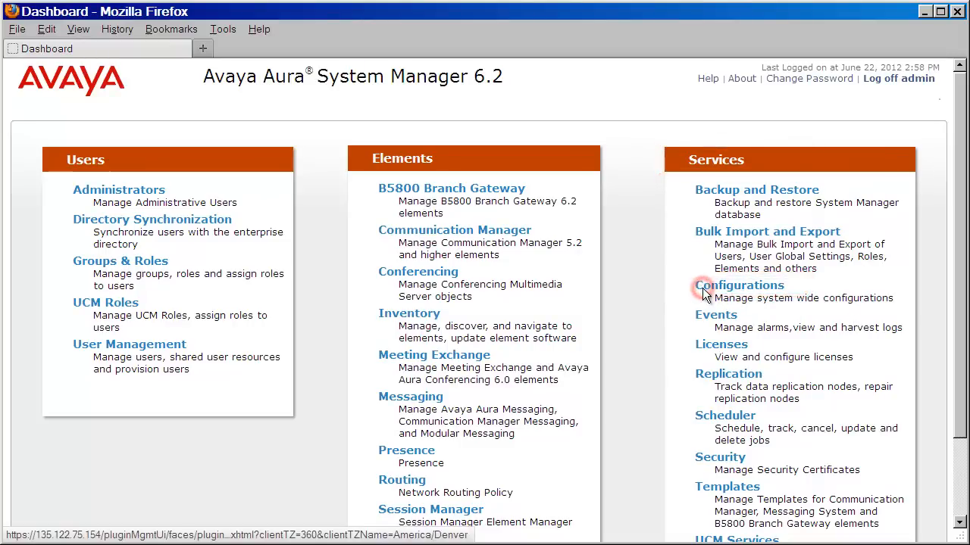
left_click(738, 285)
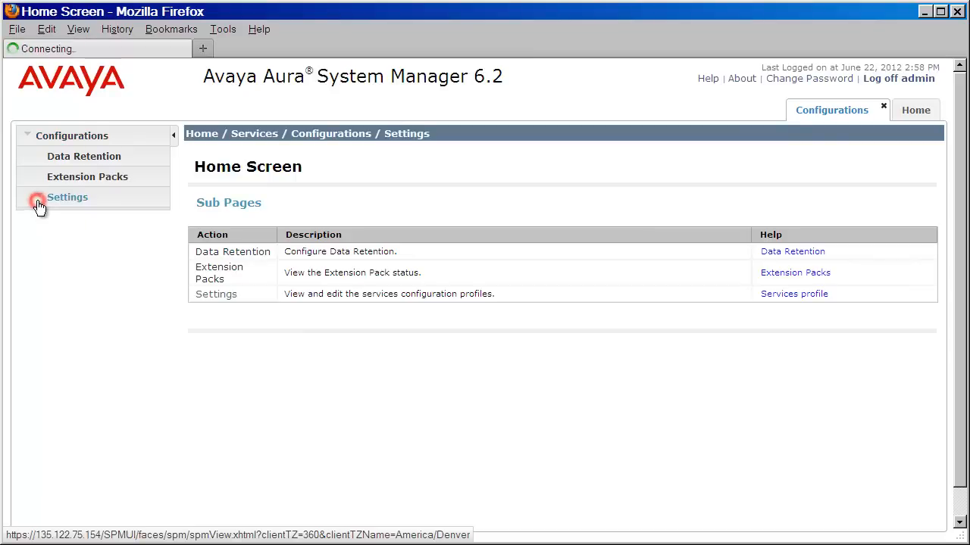
left_click(68, 197)
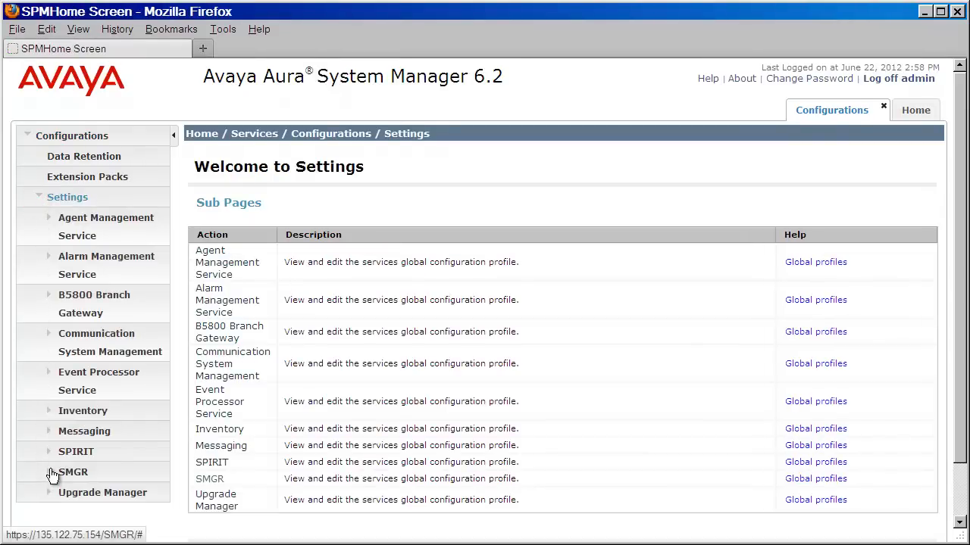
left_click(73, 472)
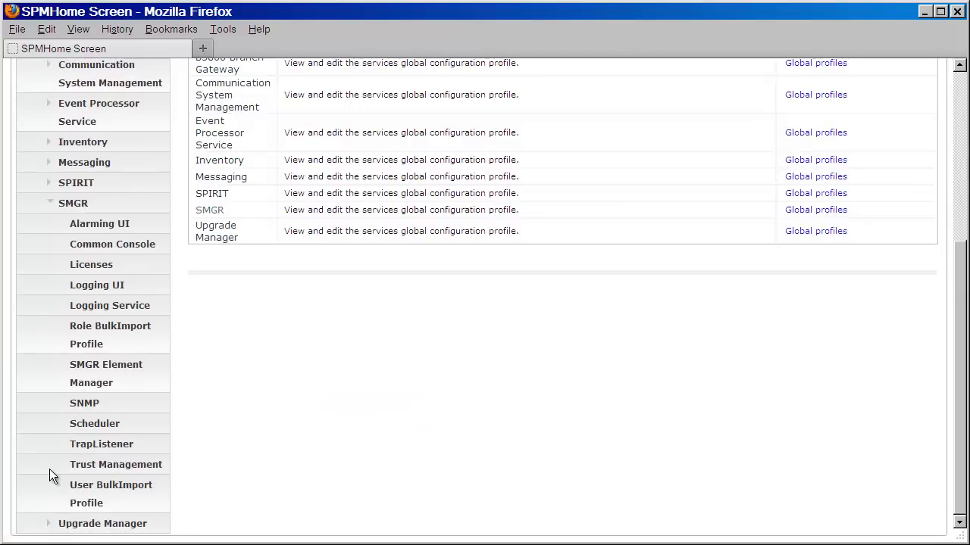
mouse_move(101, 443)
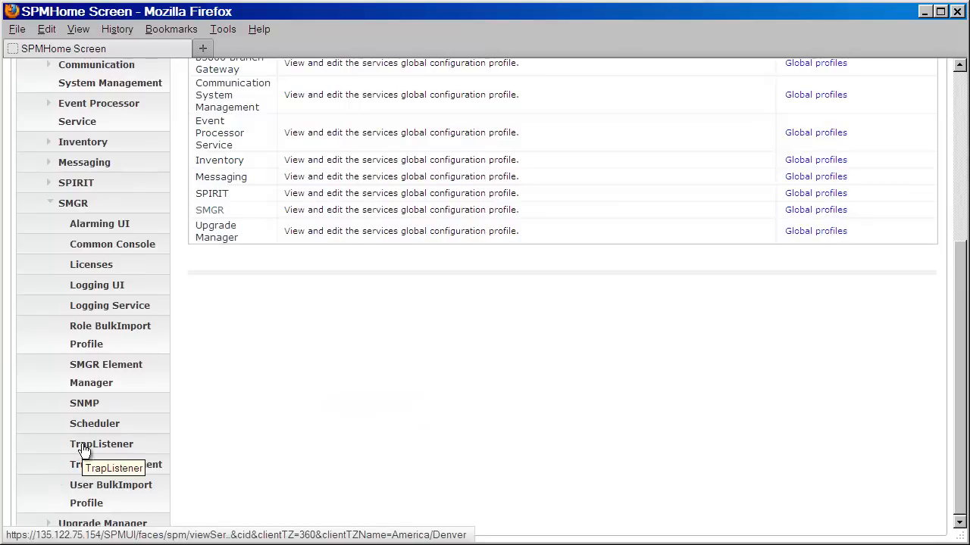
left_click(101, 444)
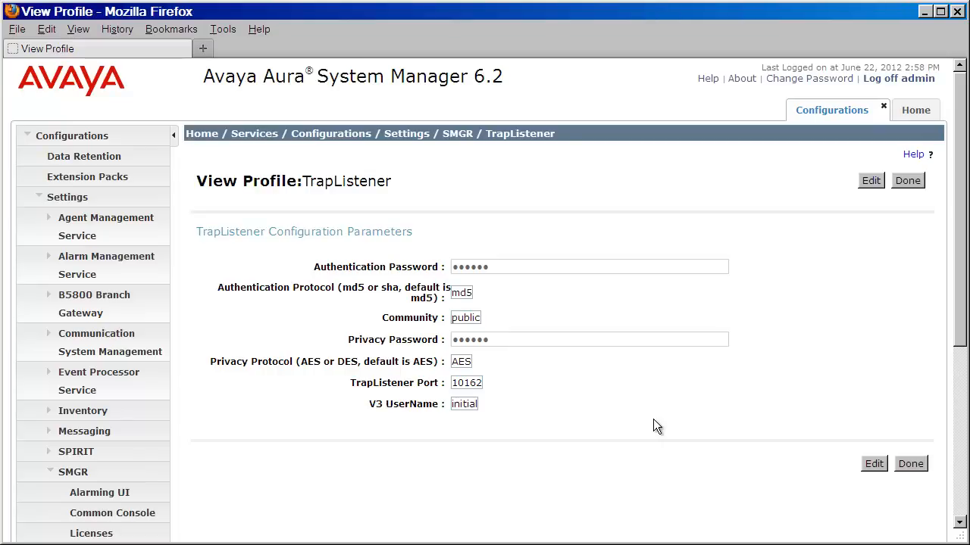
Edit TrapListener to V3 user name avayasnmp with new authentication and privacy passwords.
left_click(873, 463)
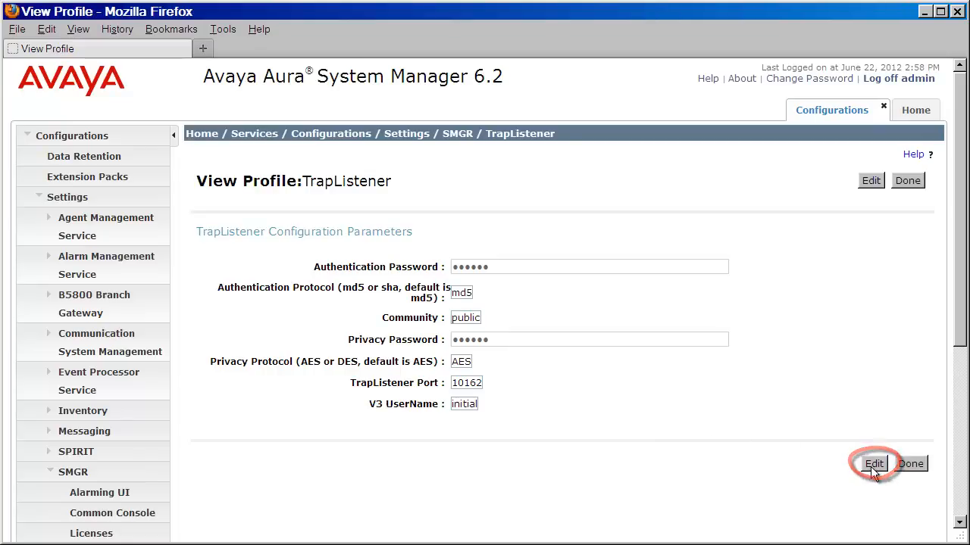
left_click(873, 464)
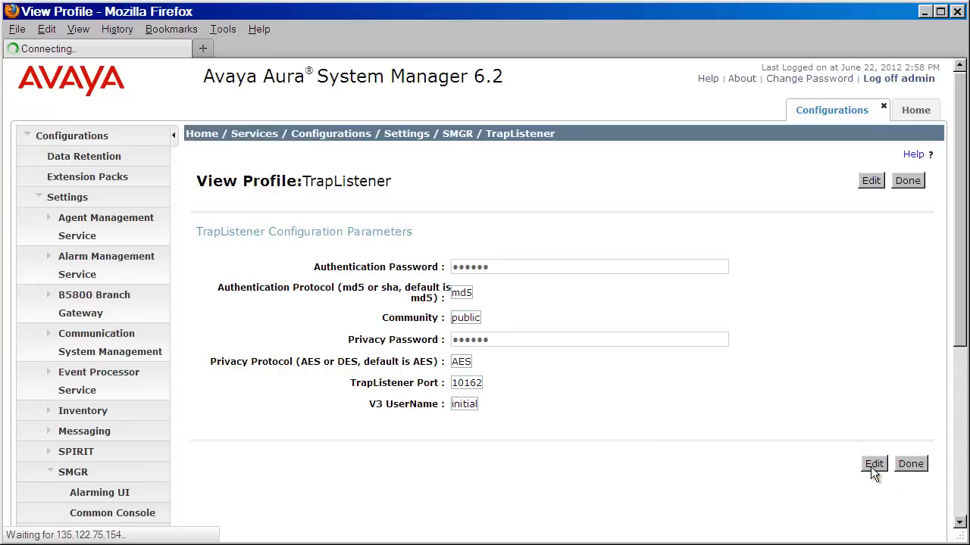
left_click(873, 464)
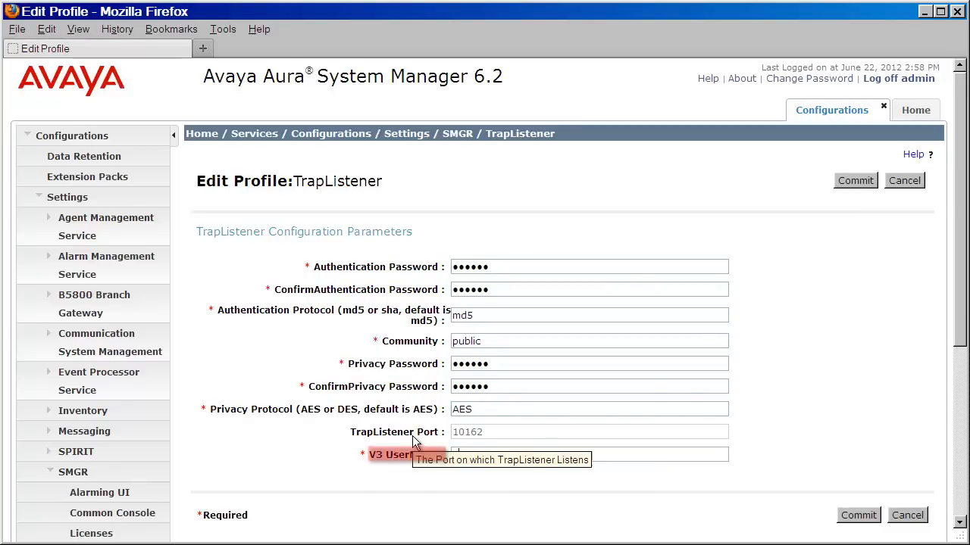
type("avayasnmp")
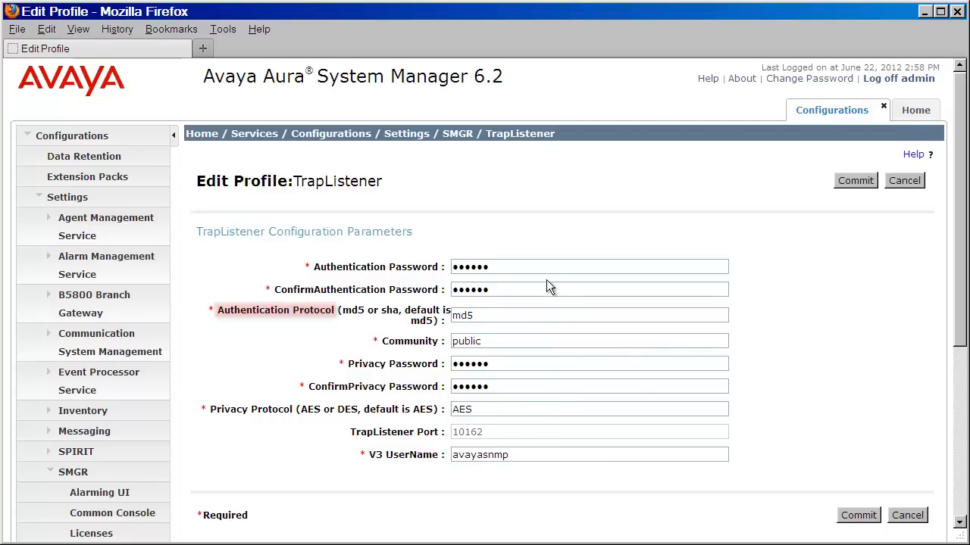
left_click(589, 267)
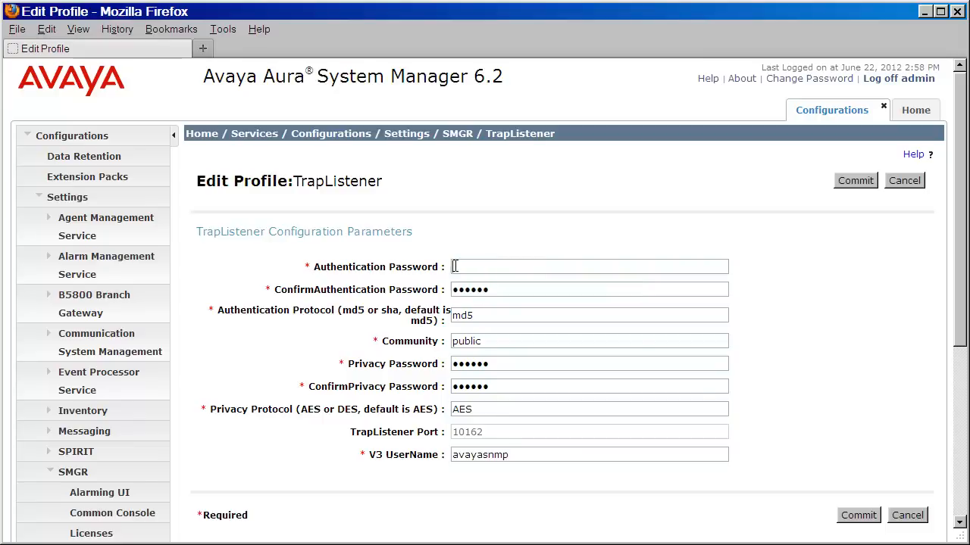
type("••••••")
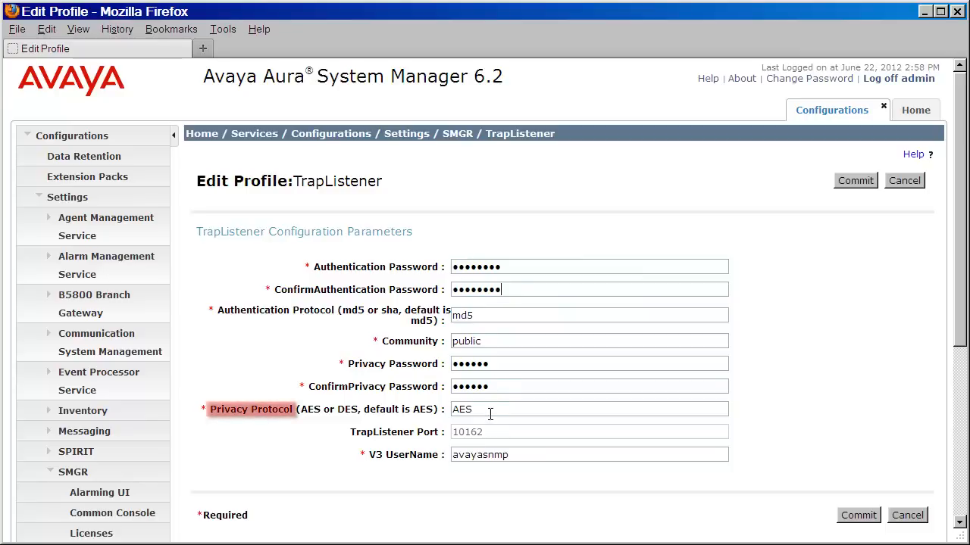
mouse_move(493, 411)
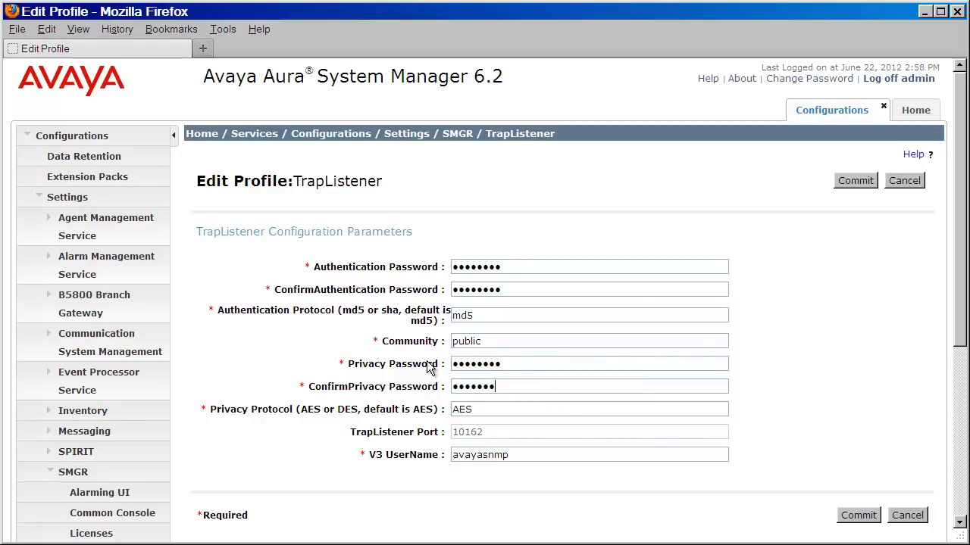
type("•")
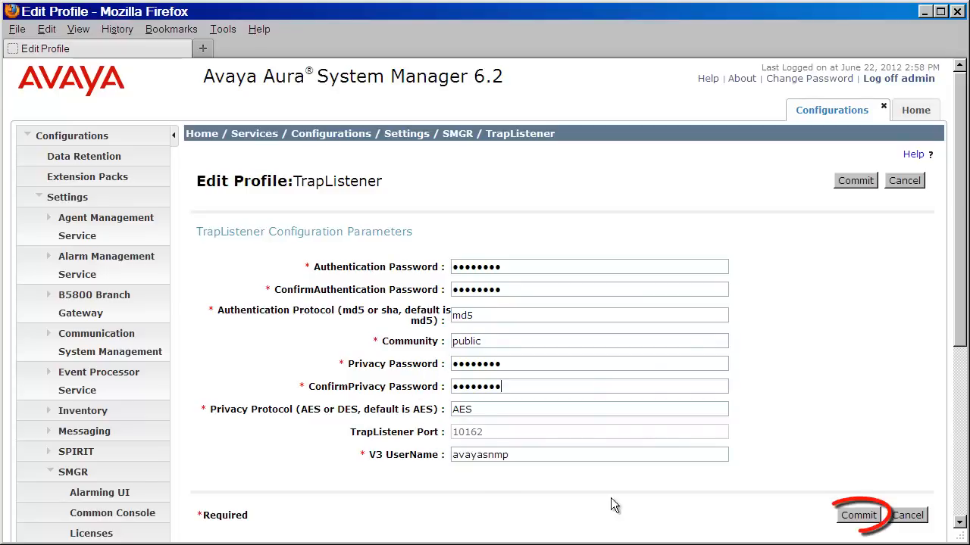
mouse_move(858, 515)
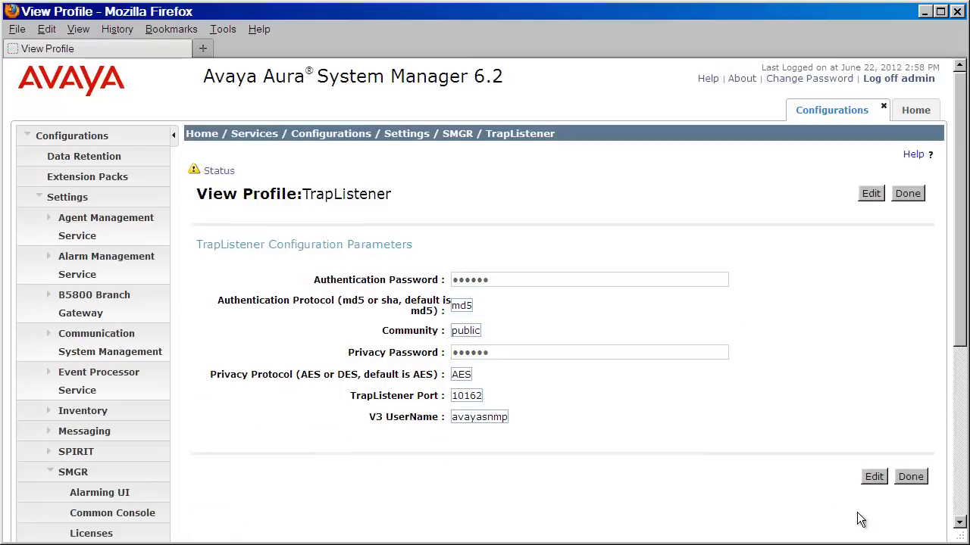
mouse_move(856, 505)
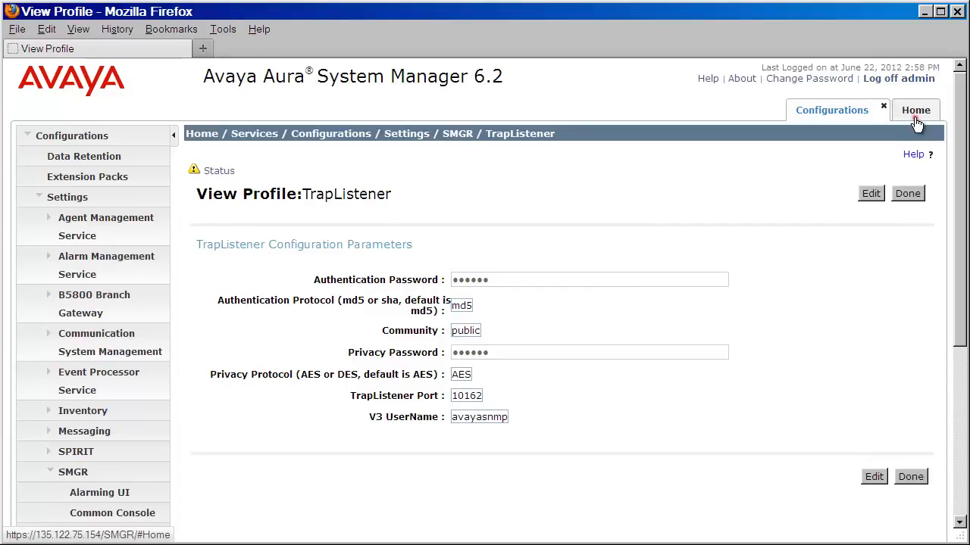
Go to Home > Inventory and list the three Serviceability Agents.
left_click(915, 109)
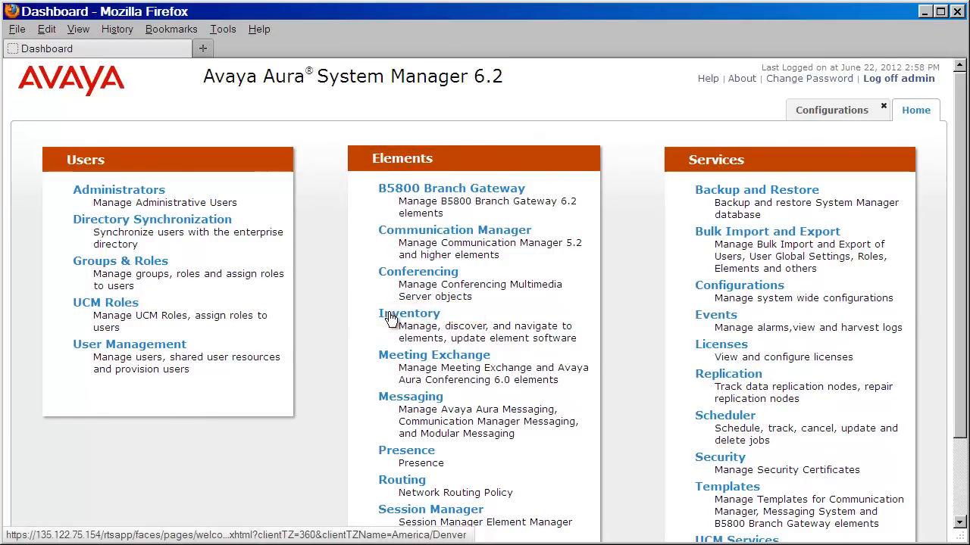
left_click(409, 312)
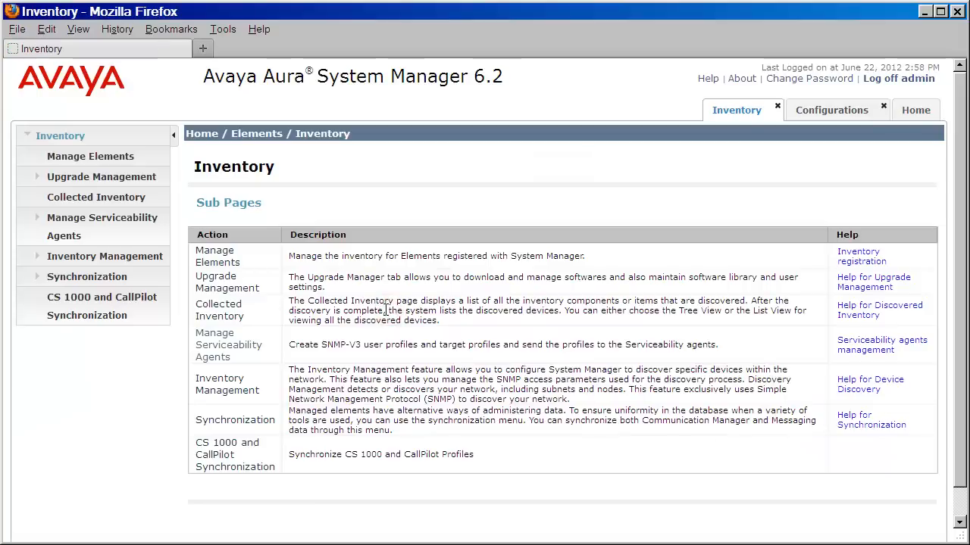
mouse_move(63, 227)
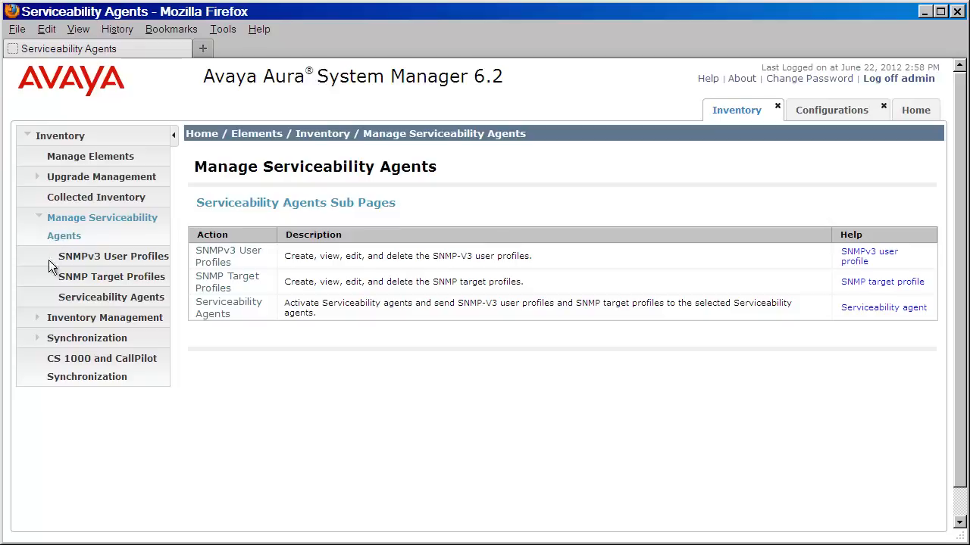
left_click(112, 297)
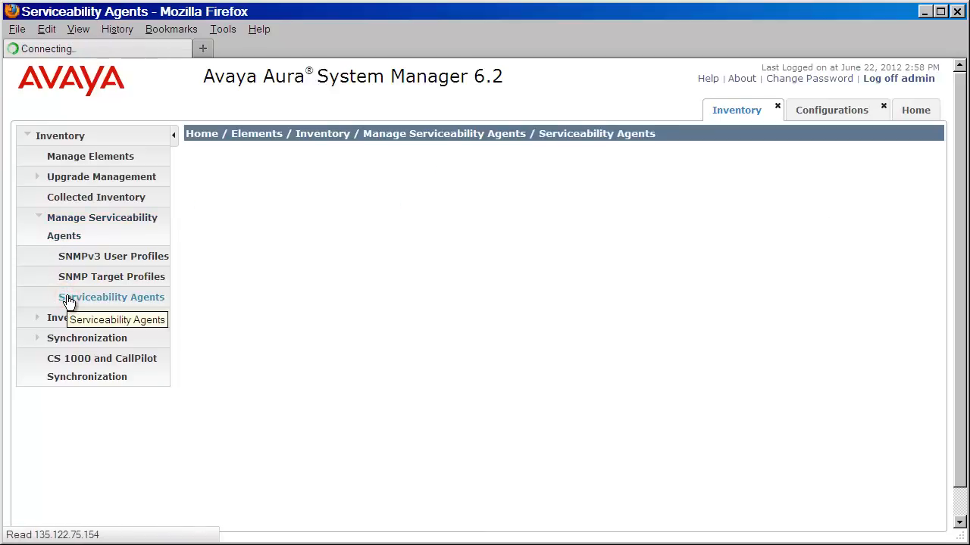
left_click(111, 297)
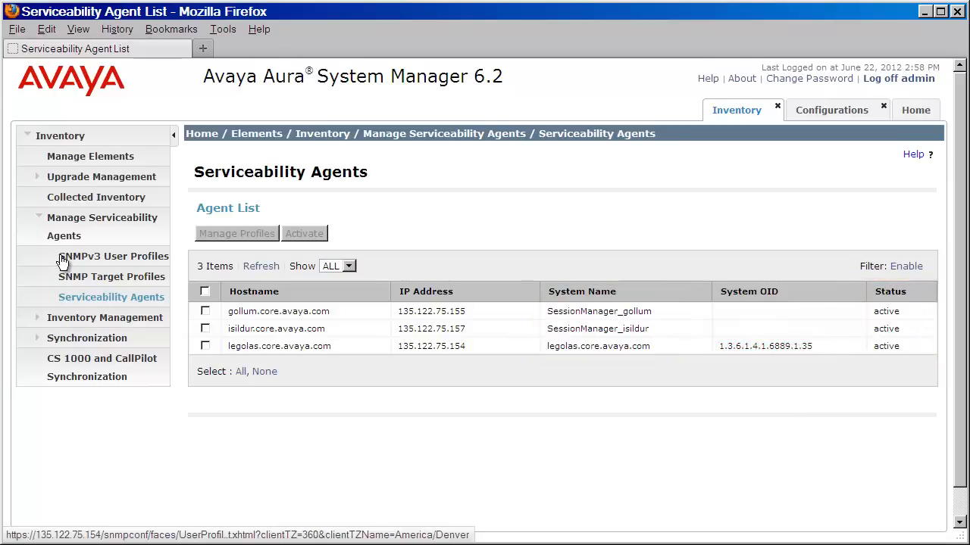
Add SNMPv3 user avayasnmp with MD5 and AES passwords and privileges None.
left_click(114, 256)
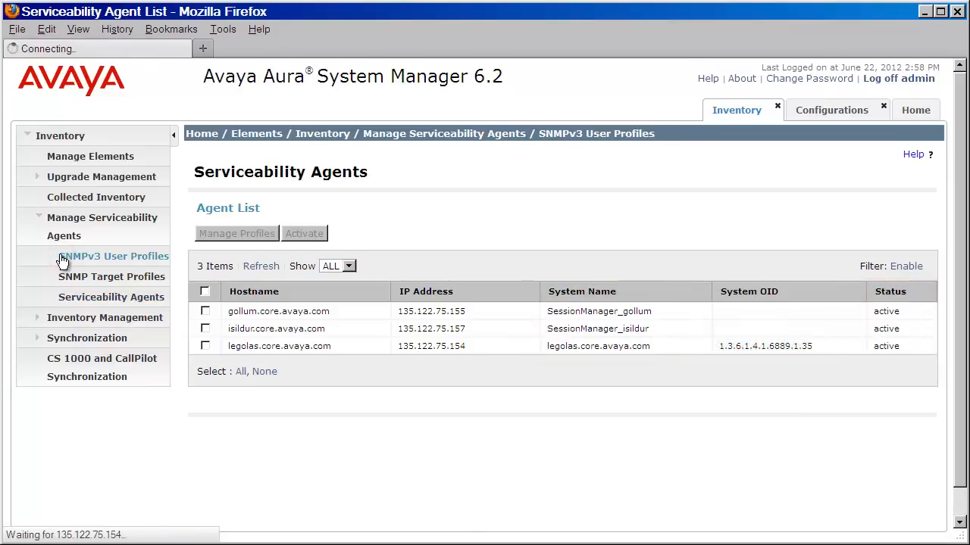
left_click(114, 256)
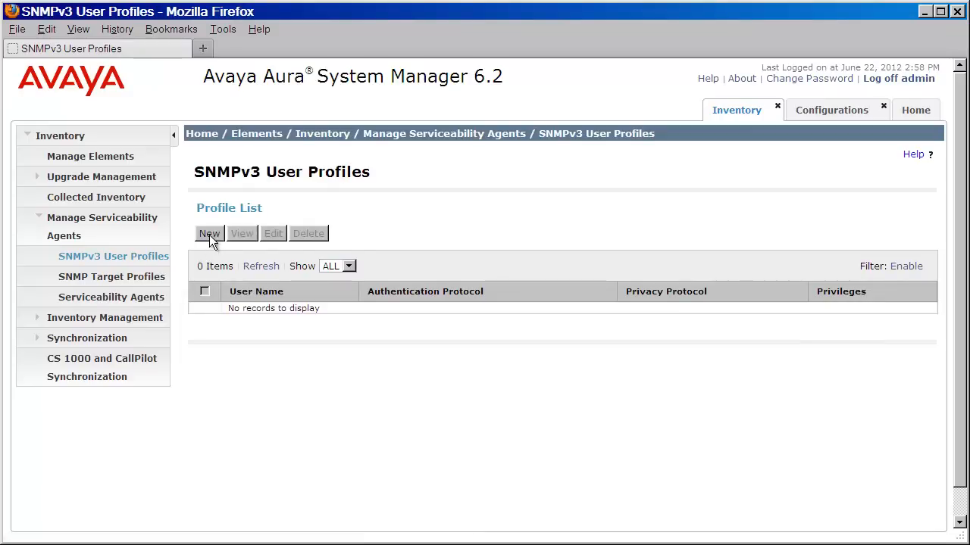
left_click(209, 233)
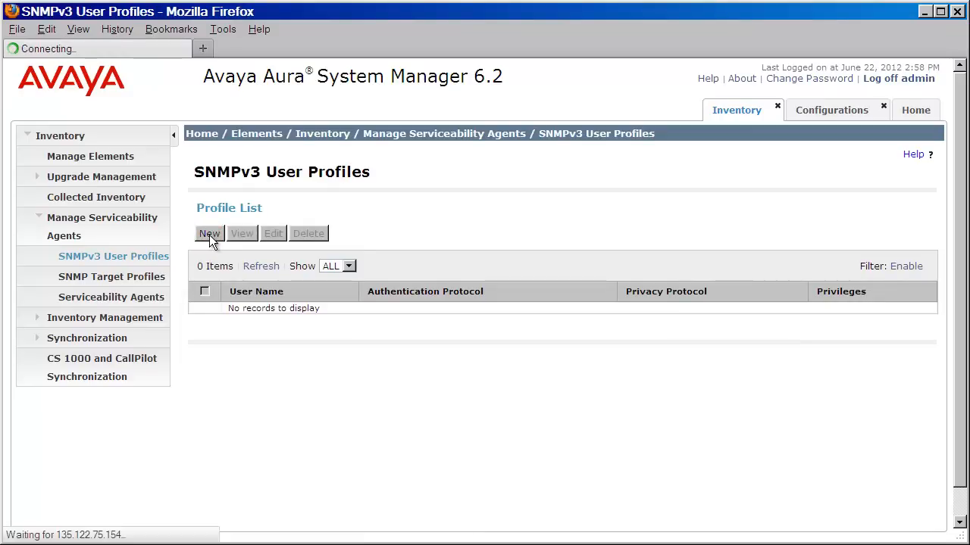
left_click(209, 234)
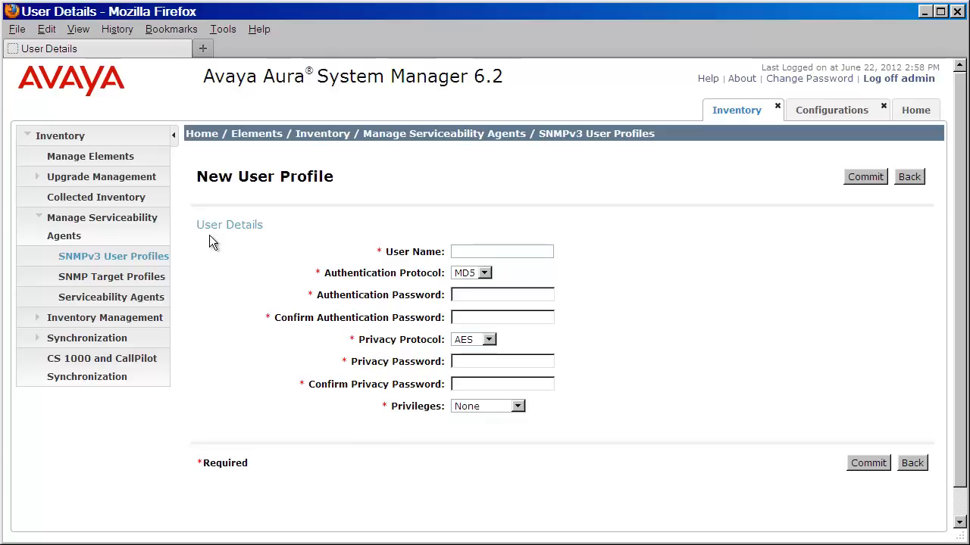
type("avayasnmp")
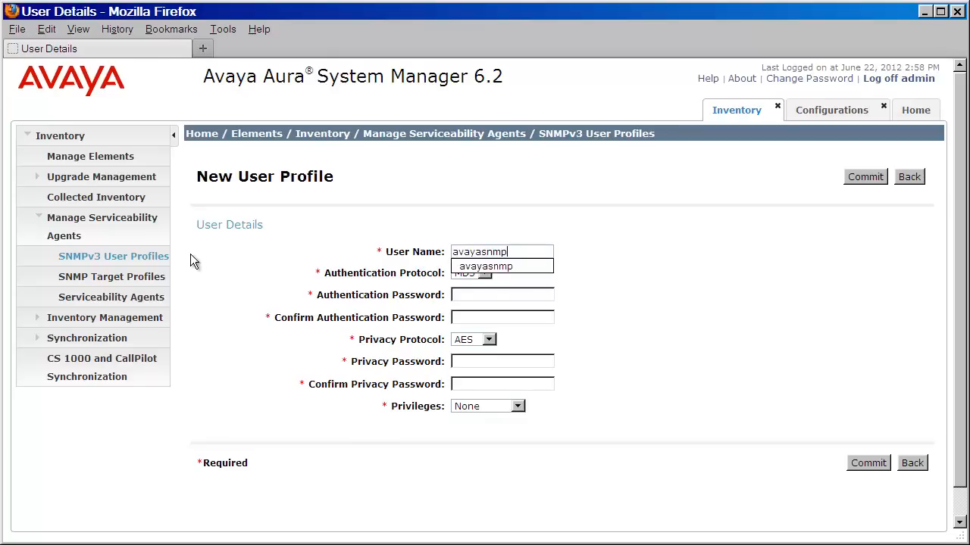
left_click(485, 265)
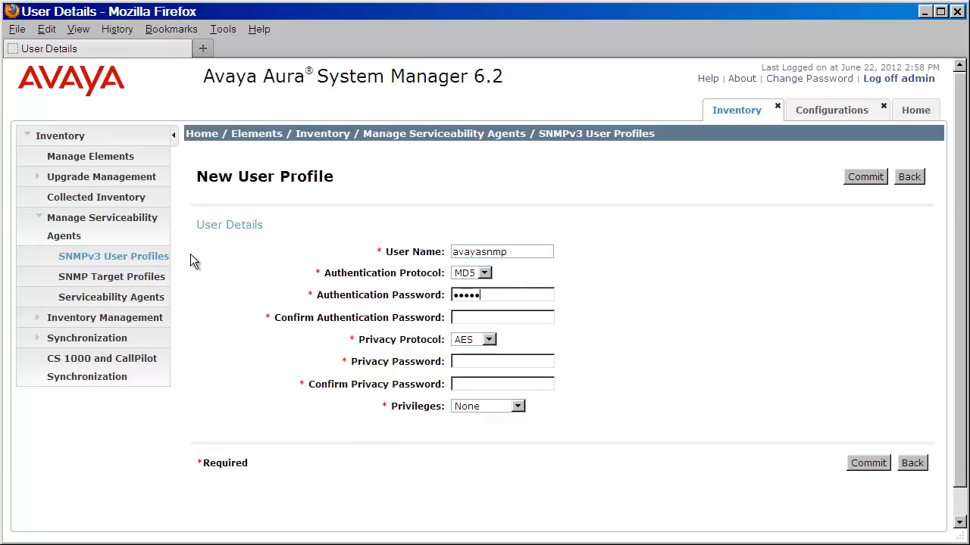
type("••")
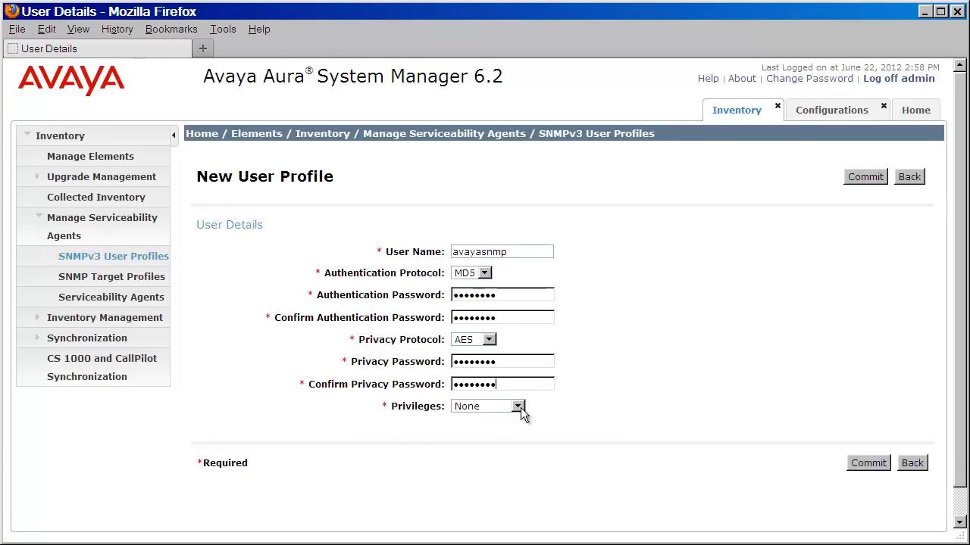
left_click(518, 406)
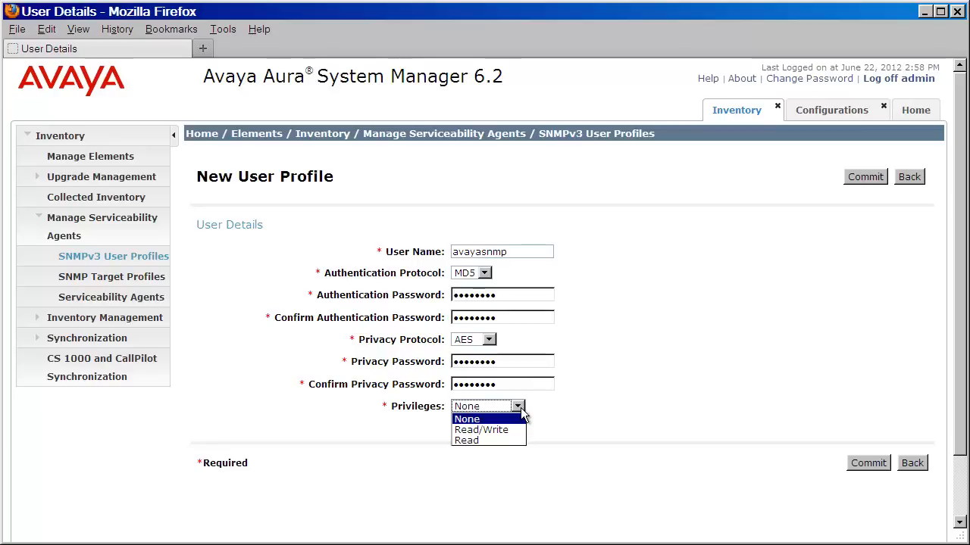
left_click(467, 419)
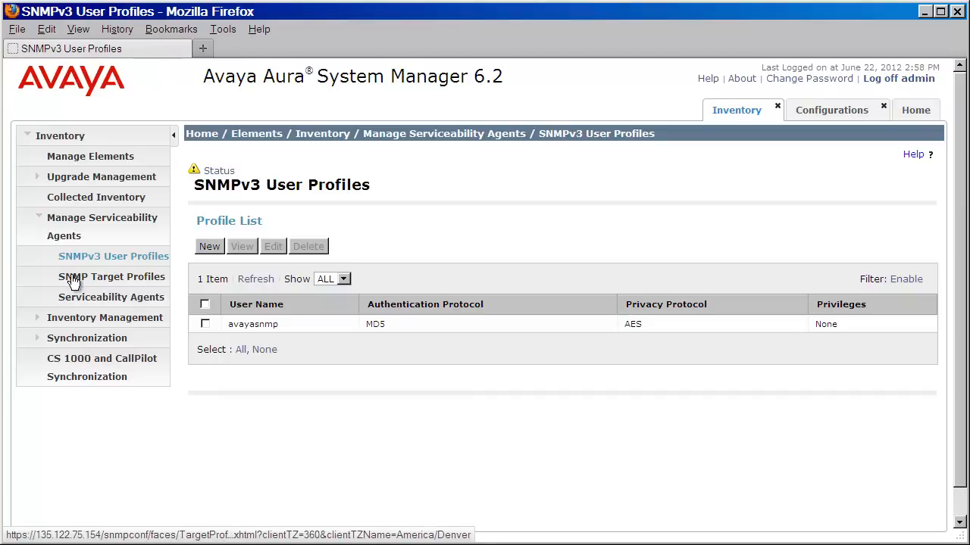
Enter target profile 'System Manager Event Viewer' with description and IP 135.122.75.154, port 162.
left_click(112, 276)
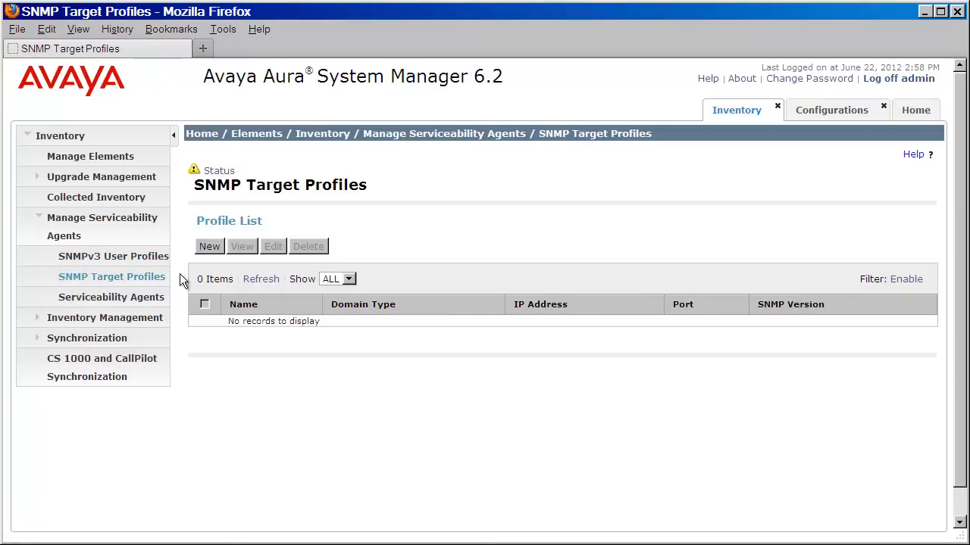
left_click(209, 246)
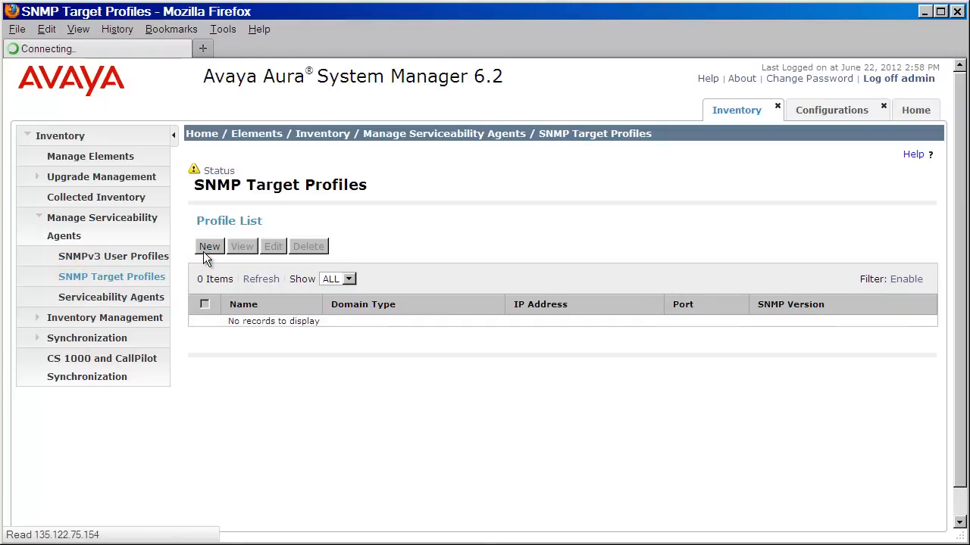
left_click(209, 247)
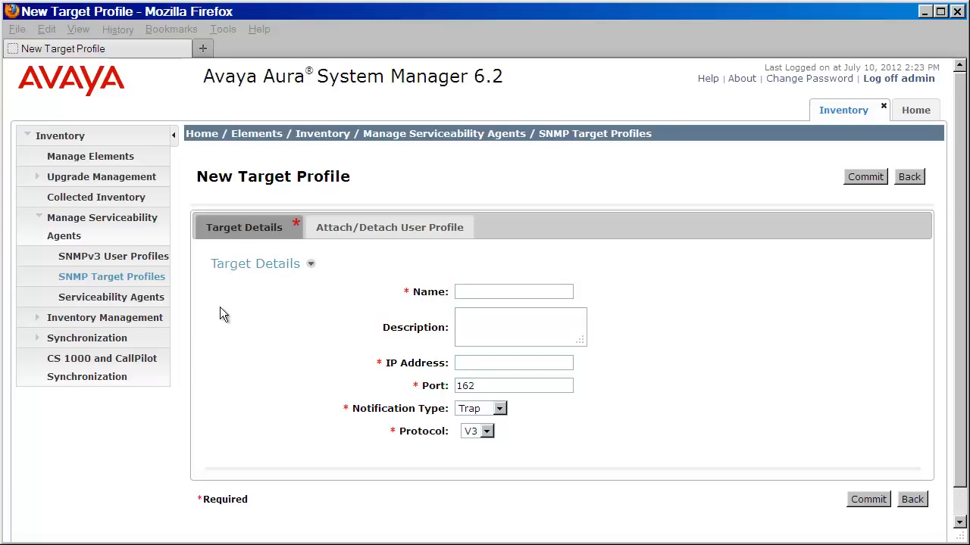
type("System Ma")
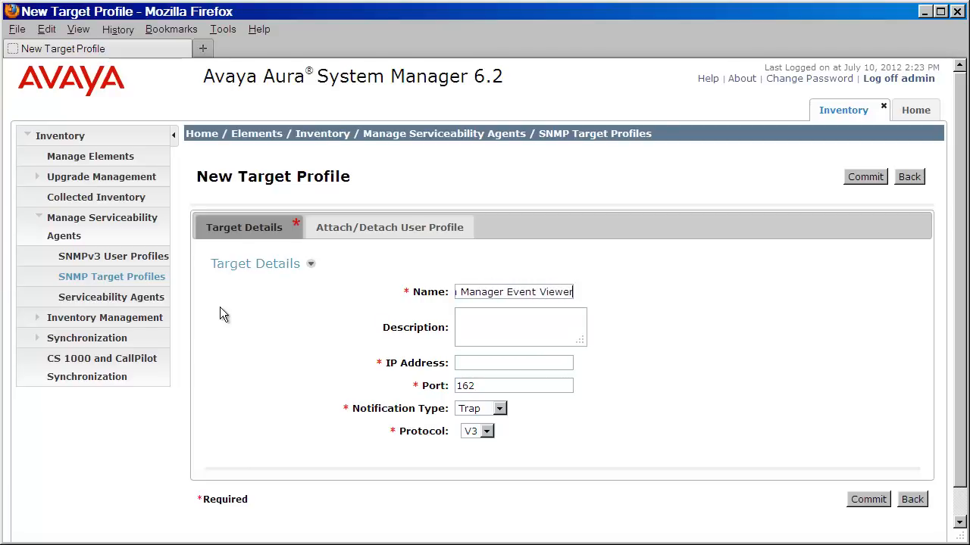
type("System Manager Event Viewer.")
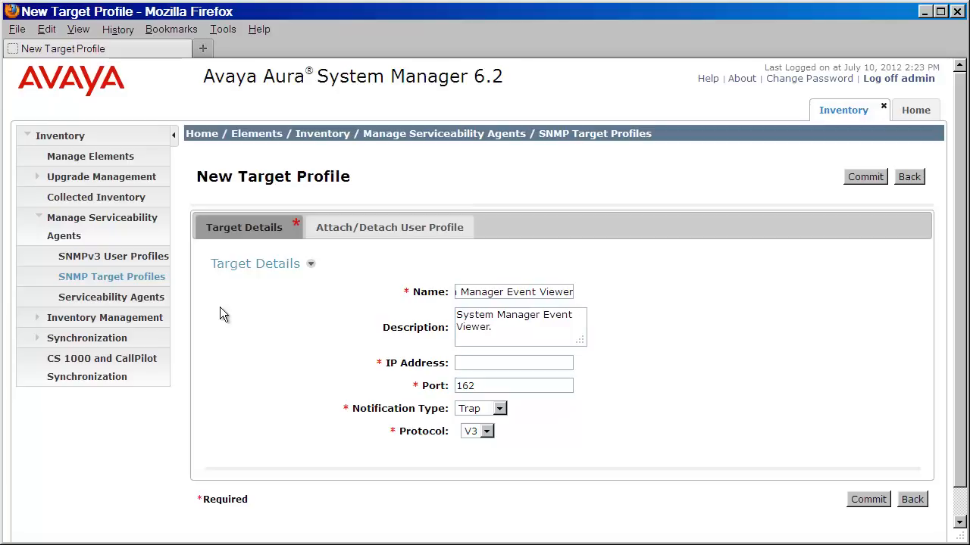
type("135.122.75.154")
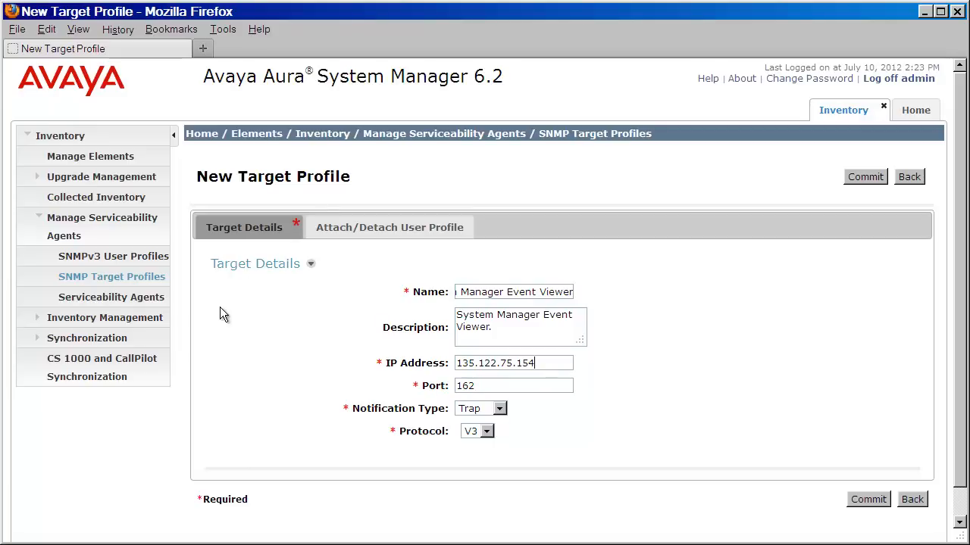
type("10")
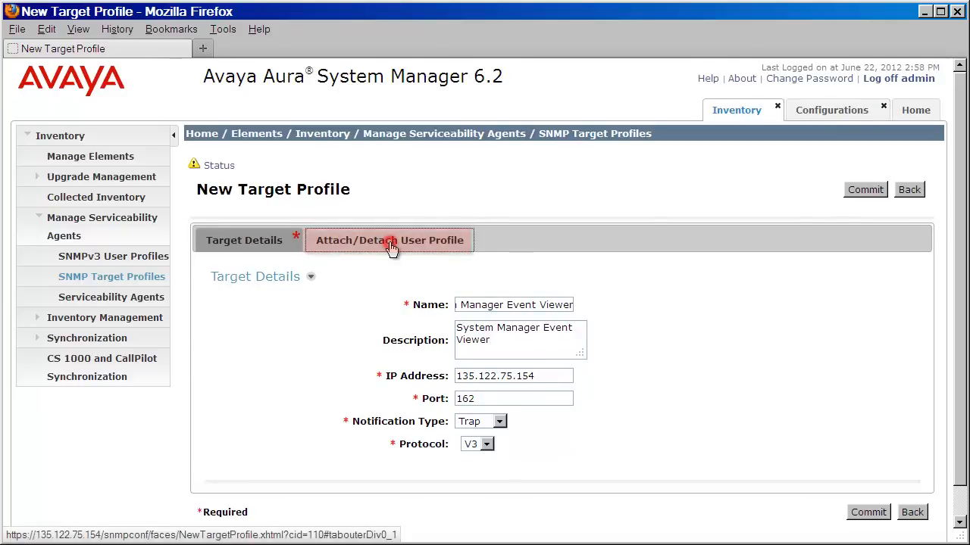
Assign avayasnmp to the System Manager Event Viewer target profile and commit.
left_click(389, 240)
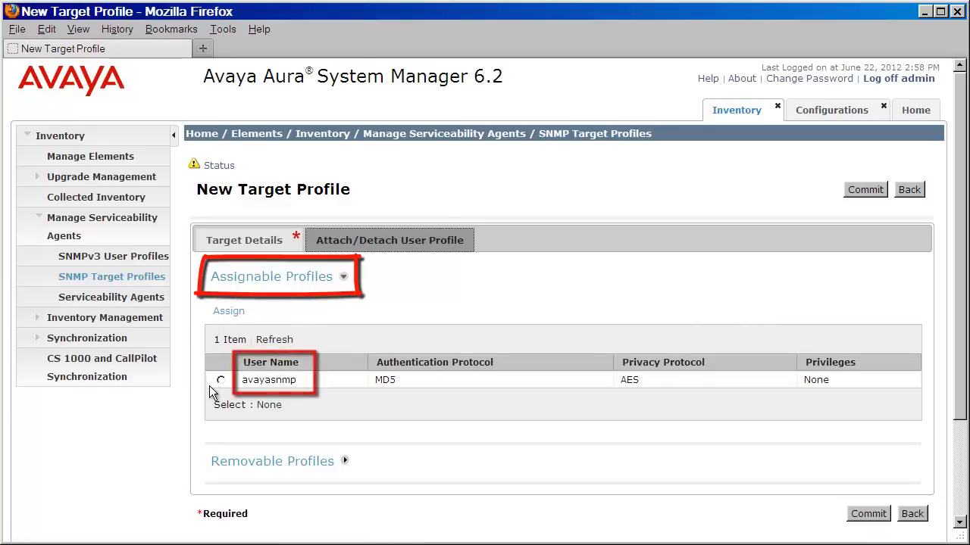
left_click(221, 380)
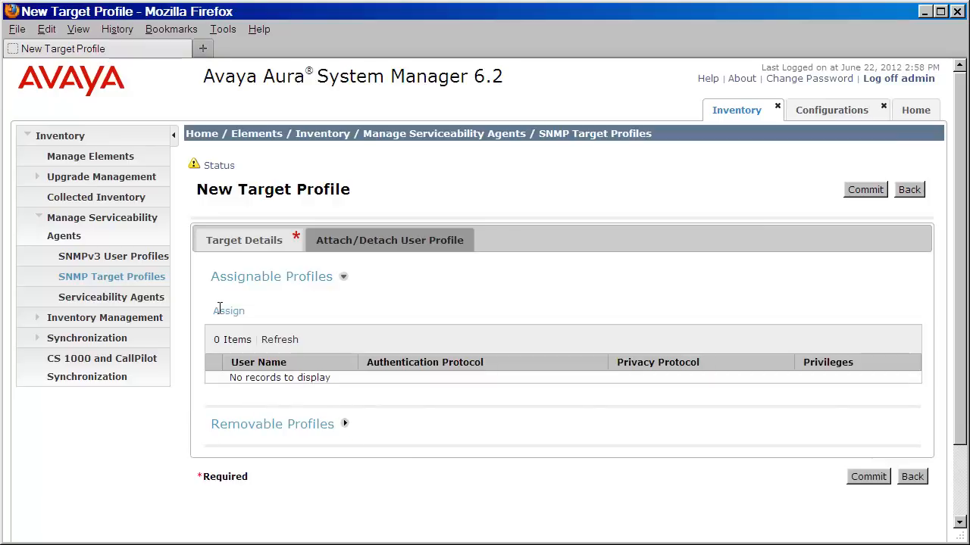
mouse_move(343, 425)
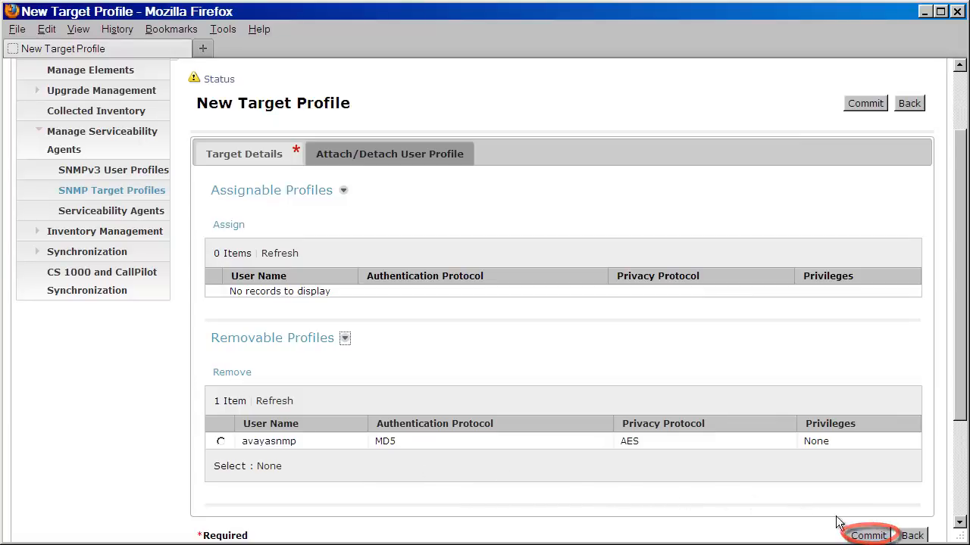
left_click(866, 535)
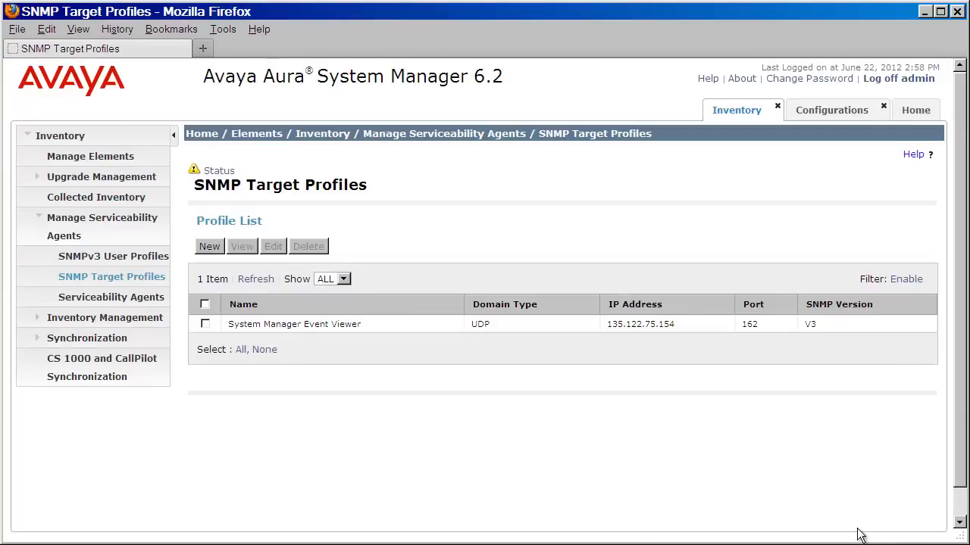
mouse_move(843, 517)
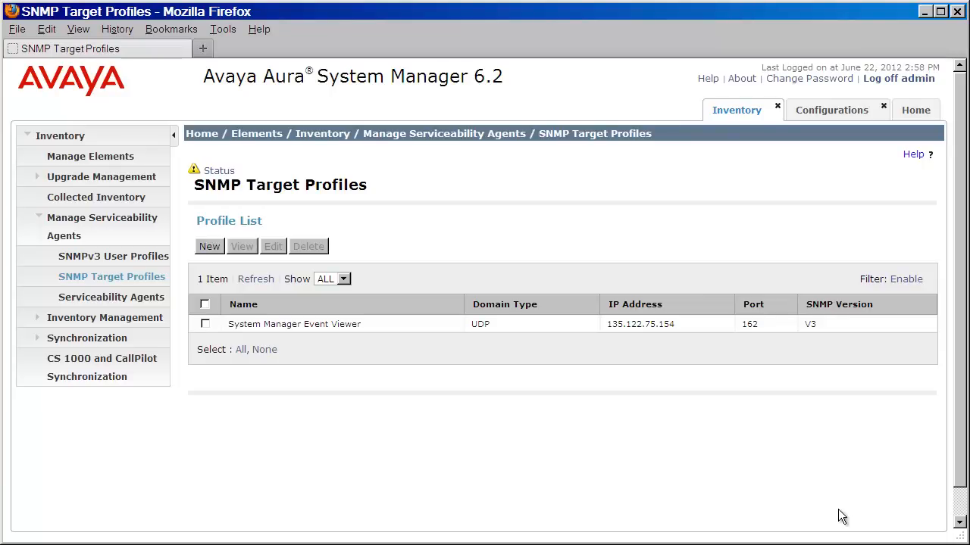
mouse_move(83, 353)
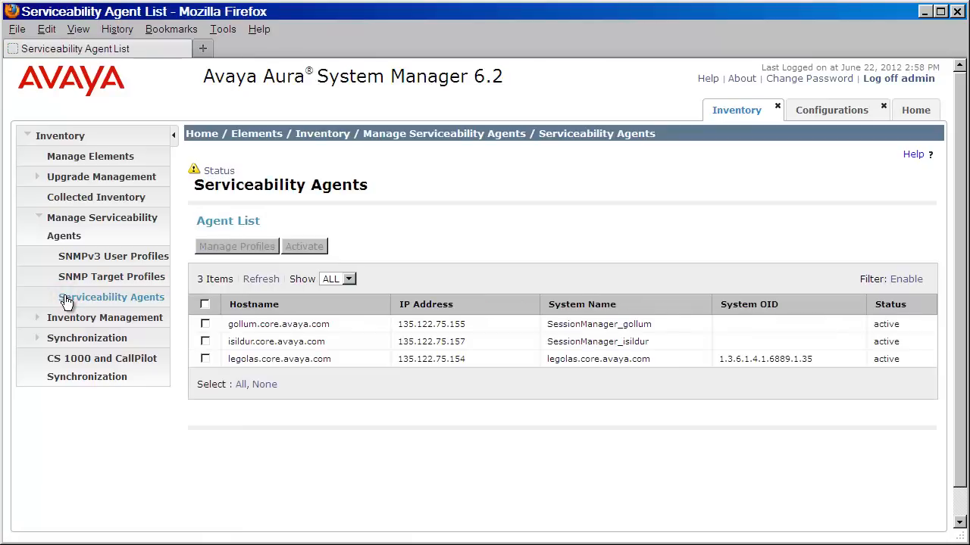
mouse_move(155, 322)
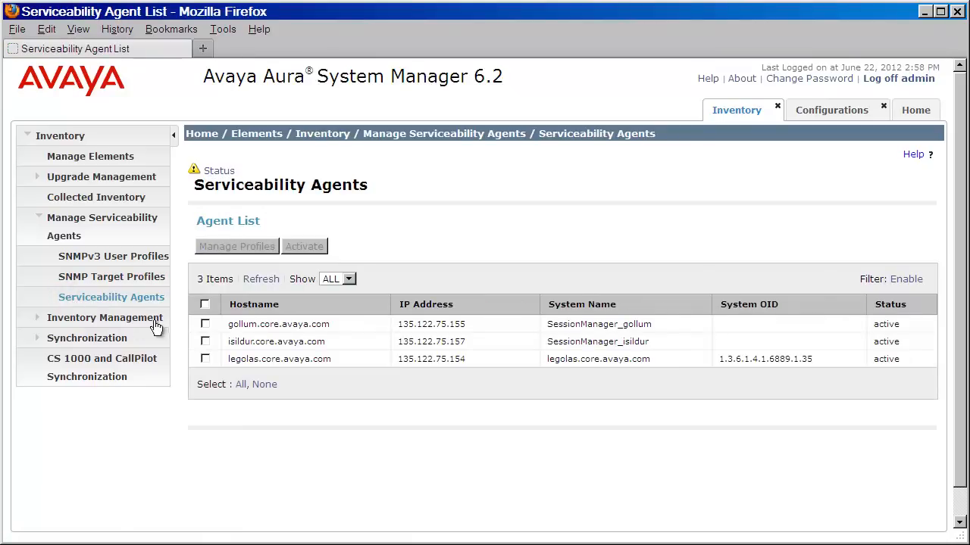
Select all three serviceability agents and open Manage Profiles for them.
left_click(205, 304)
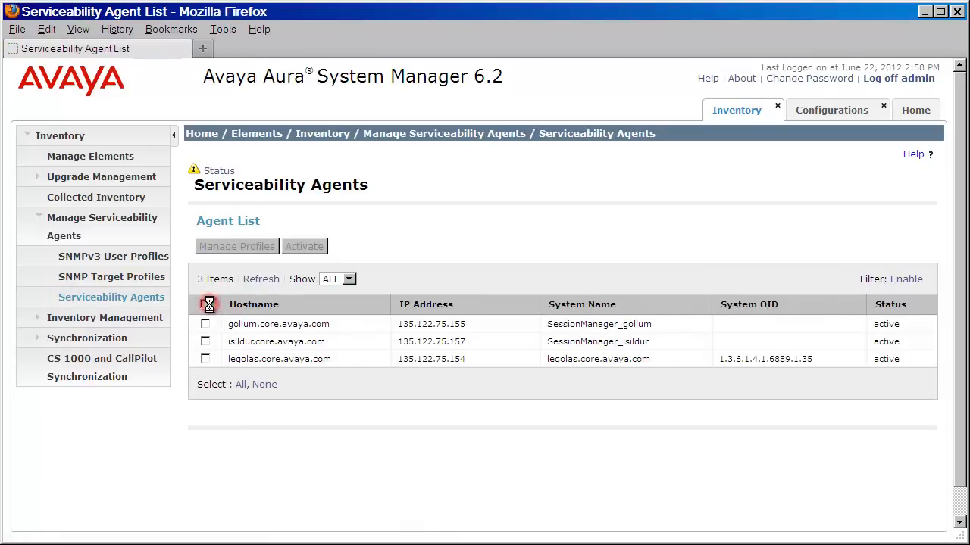
left_click(204, 303)
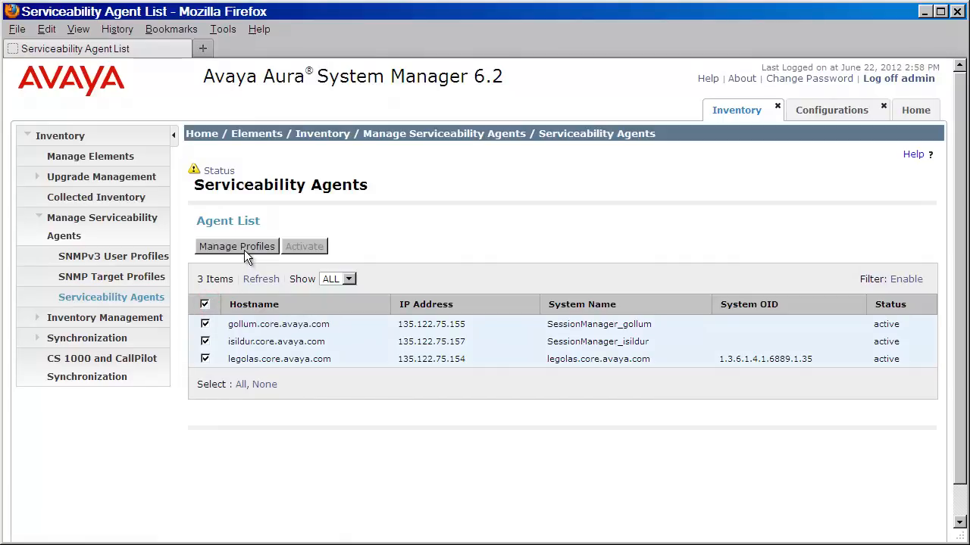
left_click(235, 247)
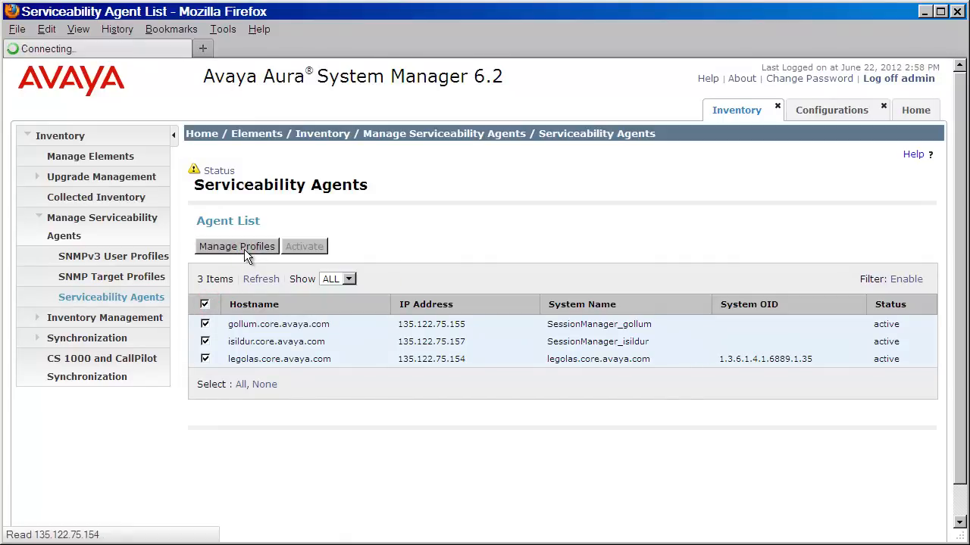
left_click(237, 246)
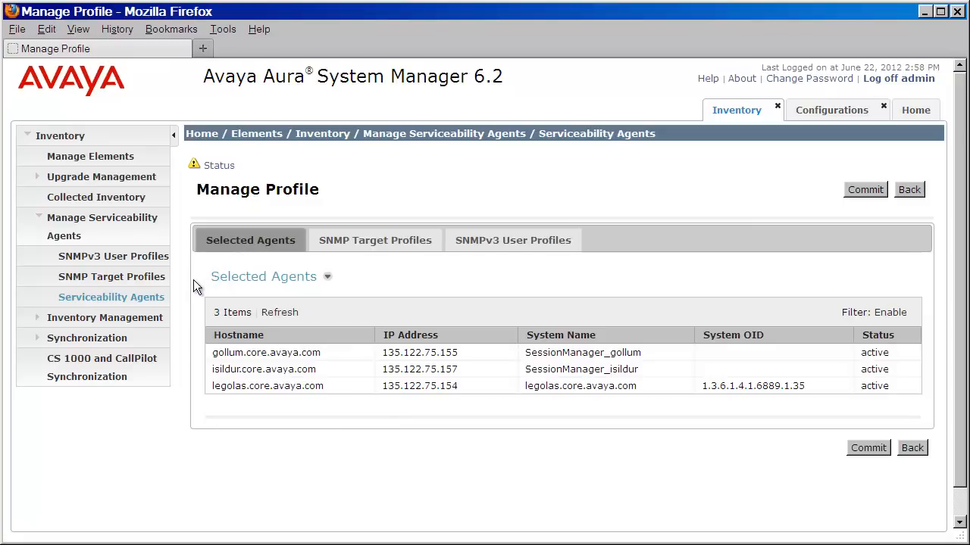
mouse_move(374, 240)
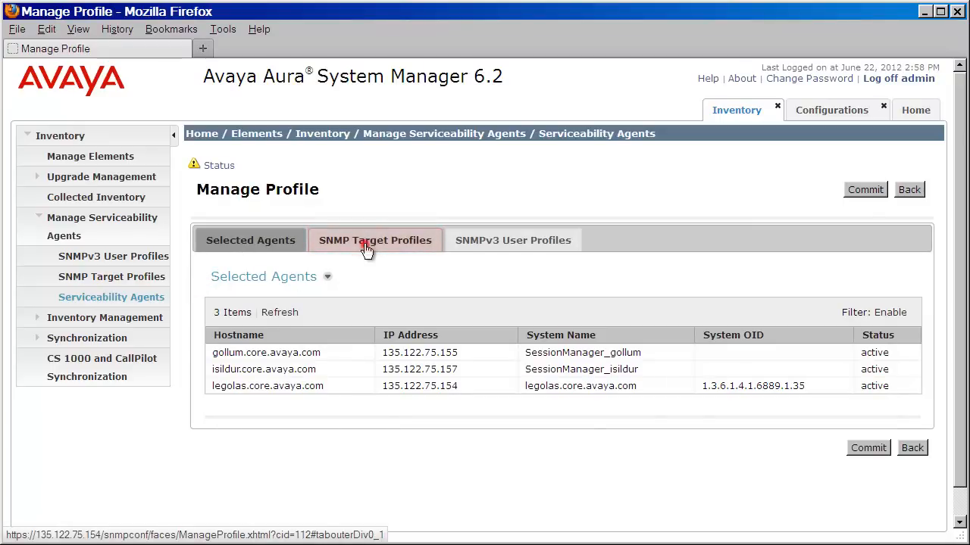
Assign the System Manager Event Viewer target profile to the three agents and commit.
left_click(375, 240)
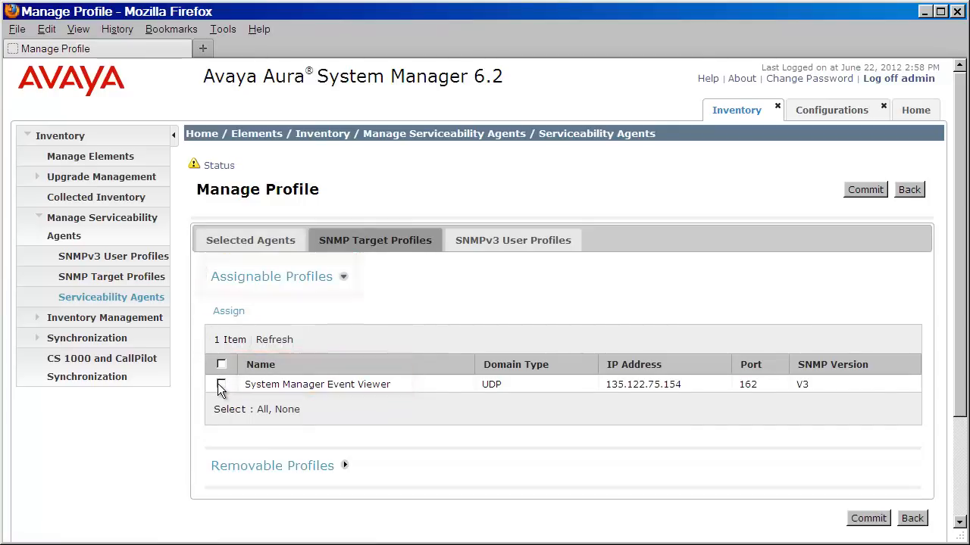
left_click(220, 384)
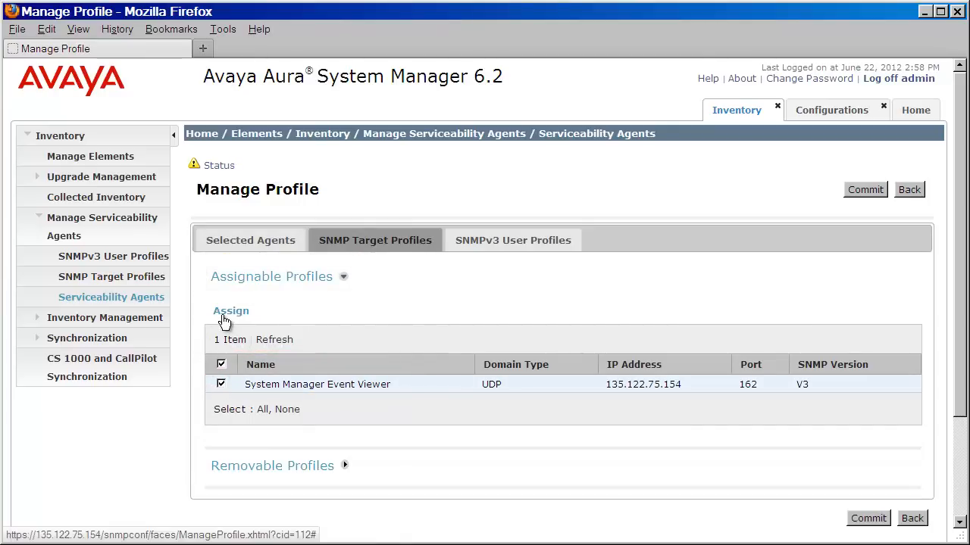
left_click(231, 310)
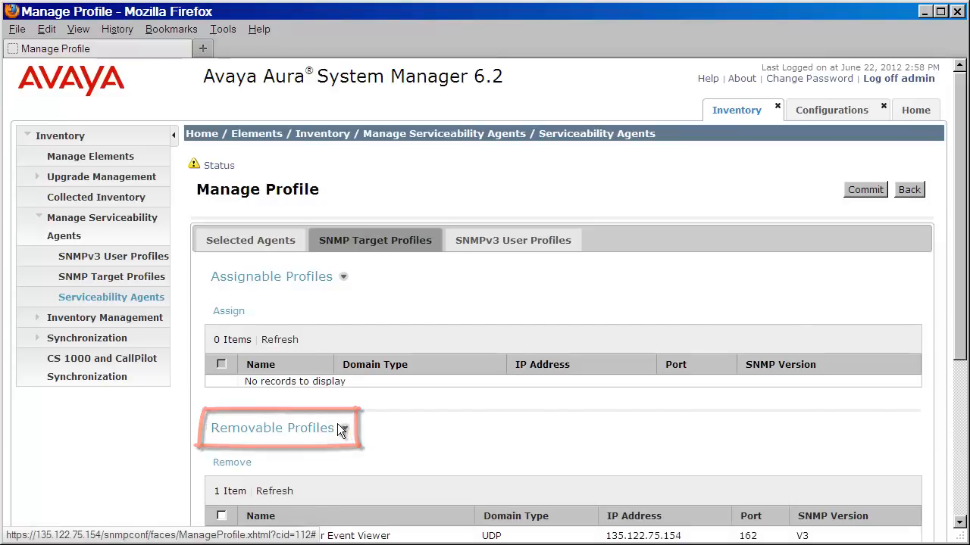
scroll("down", 3)
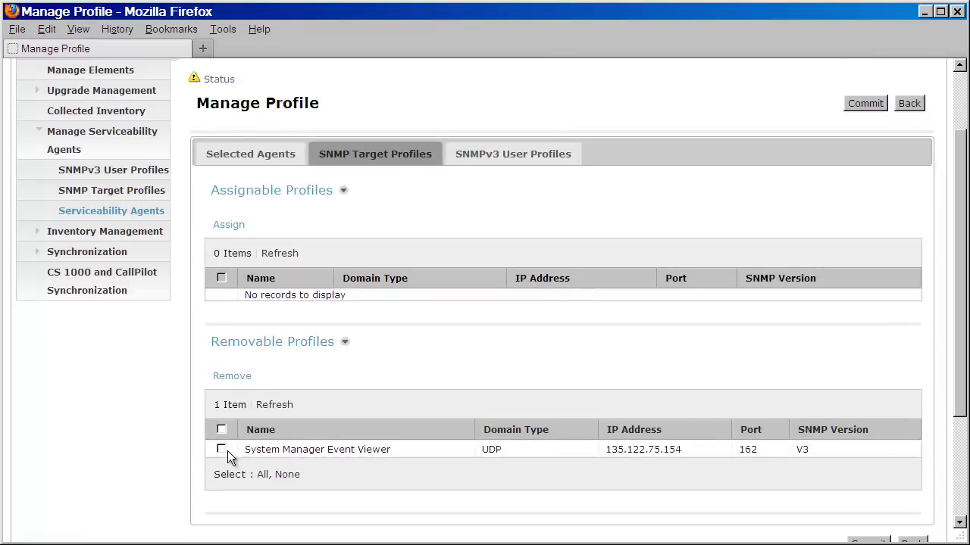
mouse_move(224, 390)
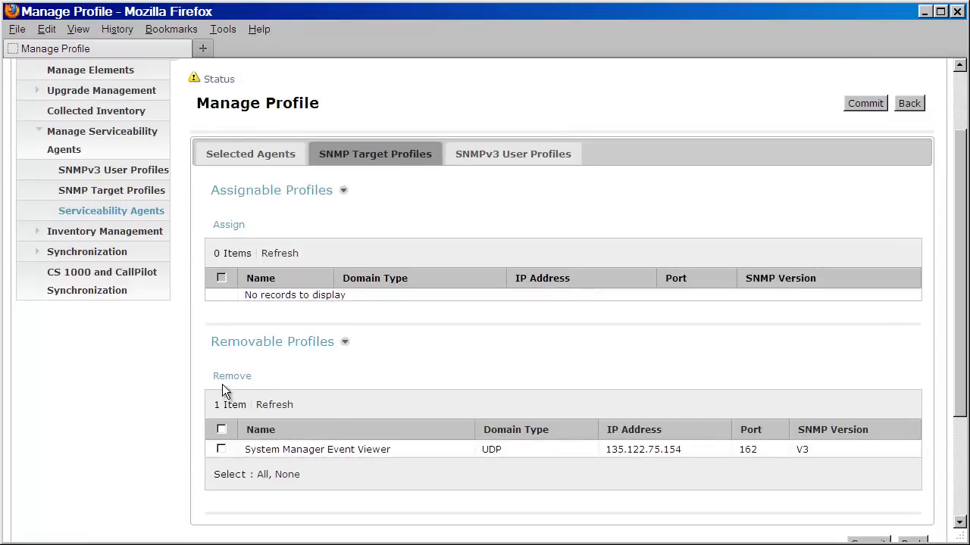
mouse_move(438, 399)
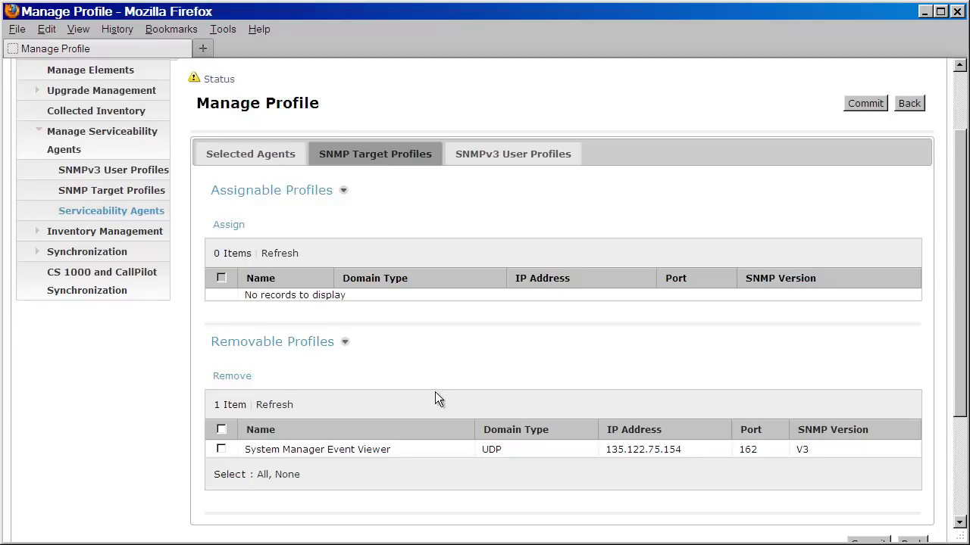
mouse_move(629, 184)
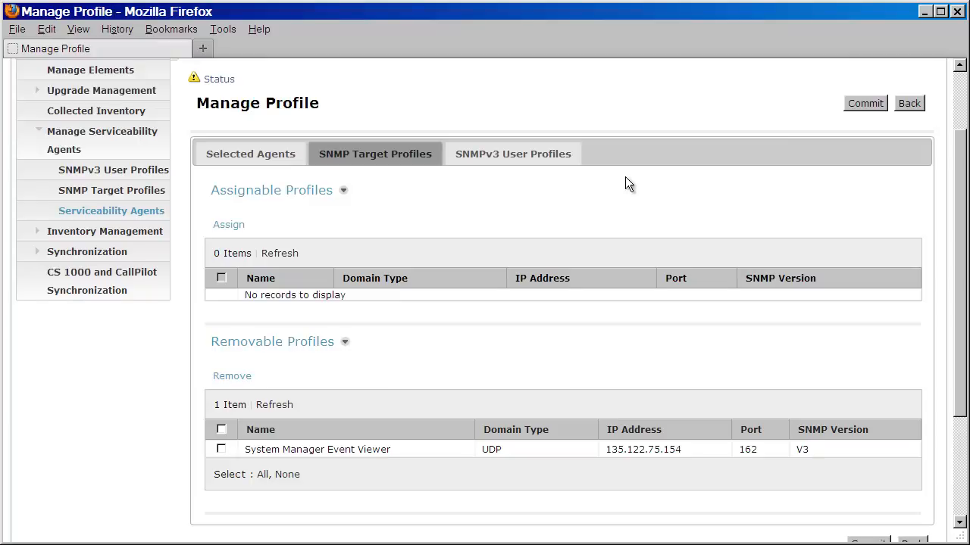
mouse_move(655, 181)
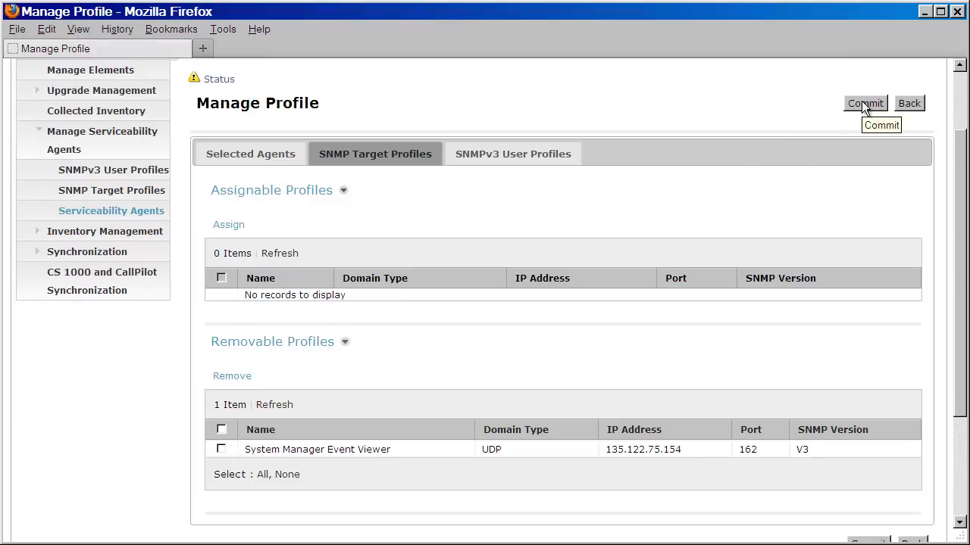
left_click(865, 103)
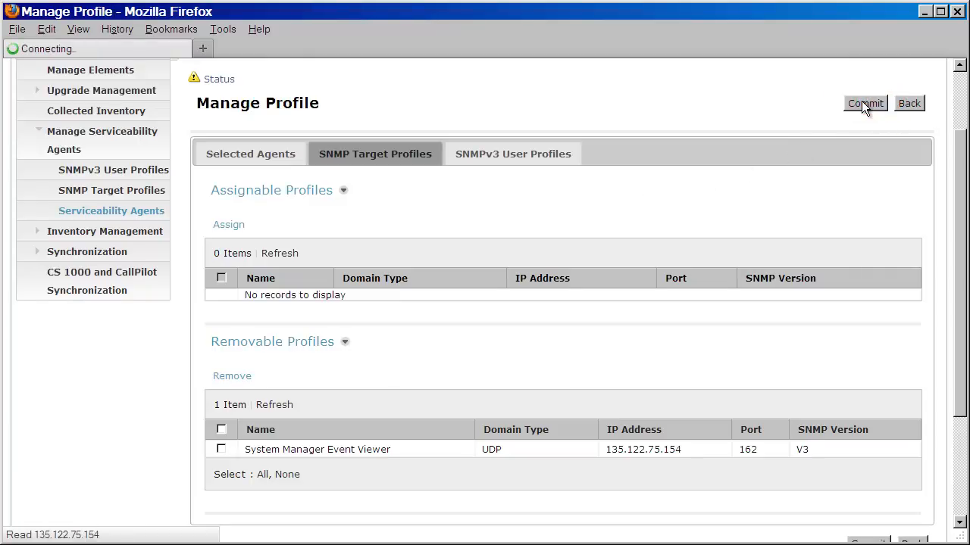